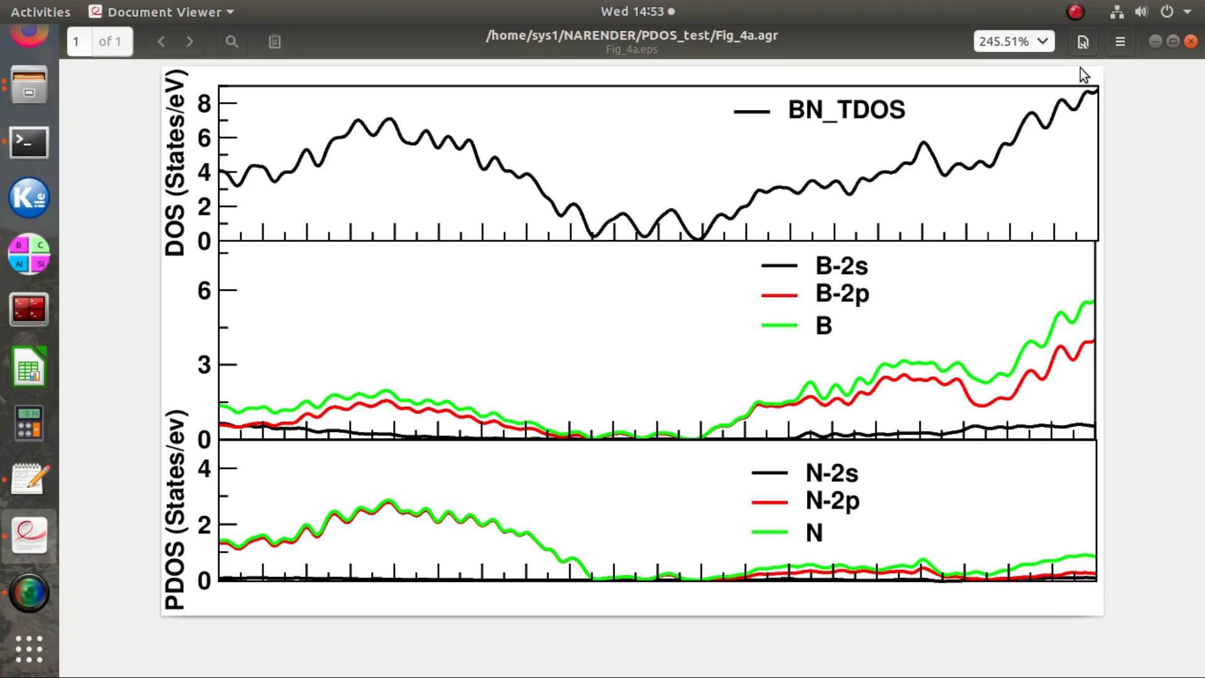
{"action": "mouse_move", "coordinate": [988, 131]}
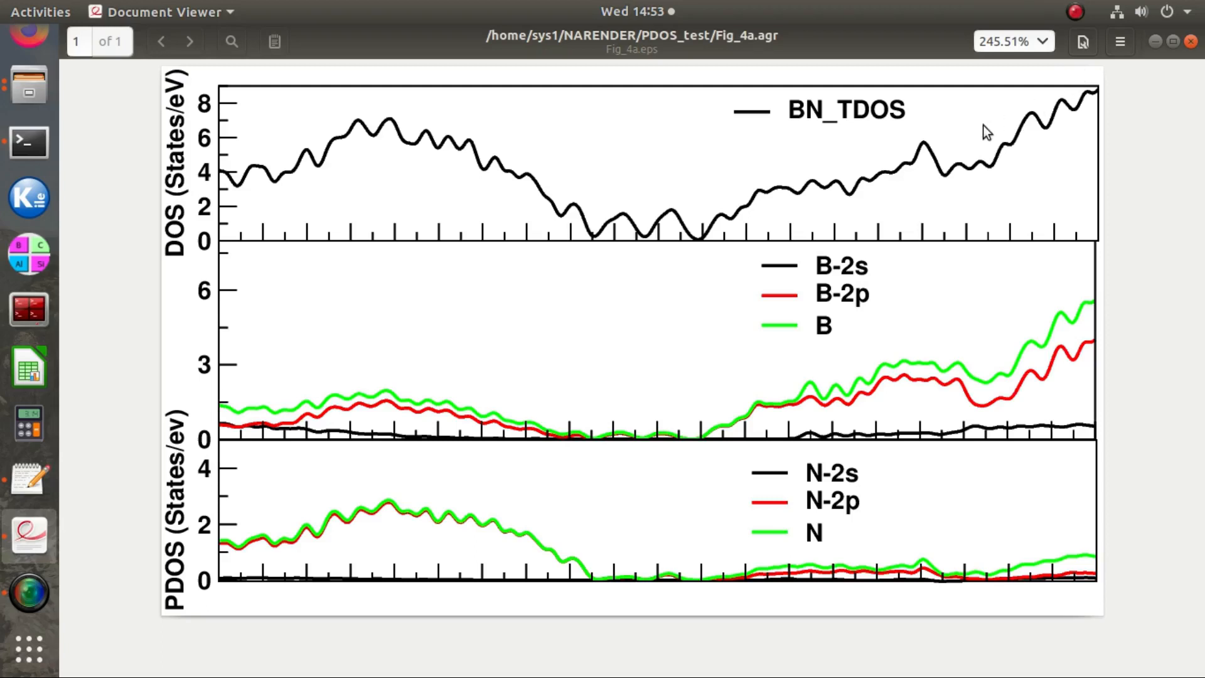
{"action": "mouse_move", "coordinate": [167, 489]}
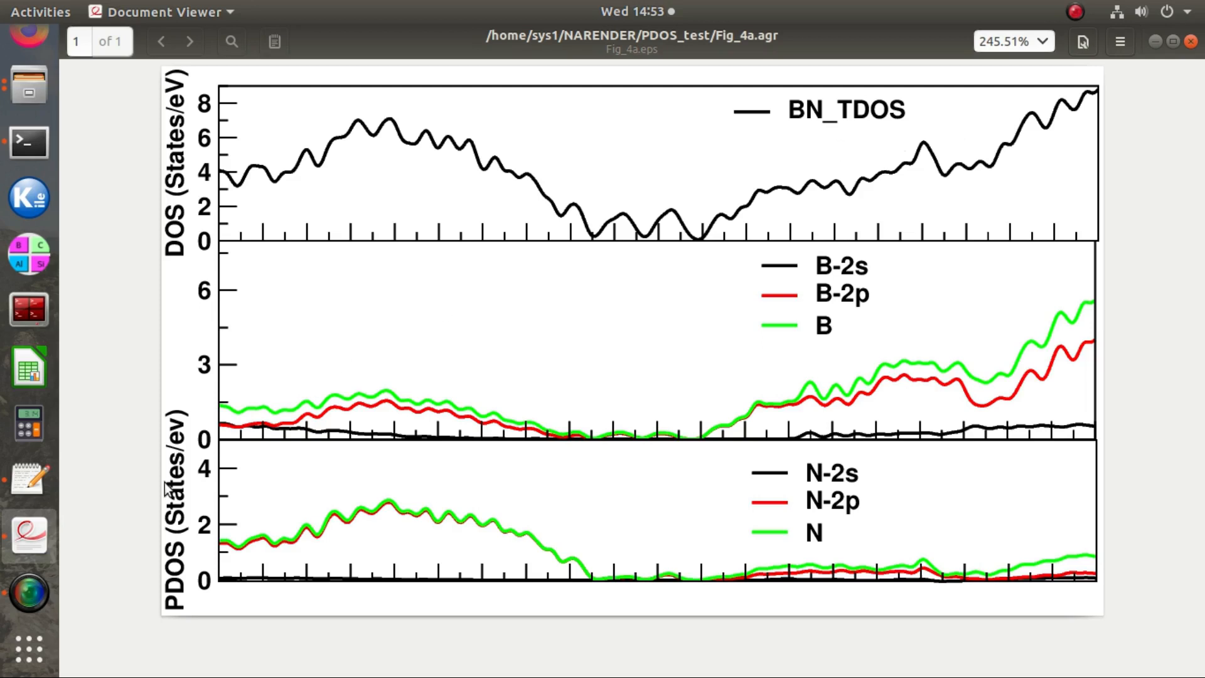
{"action": "mouse_move", "coordinate": [196, 550]}
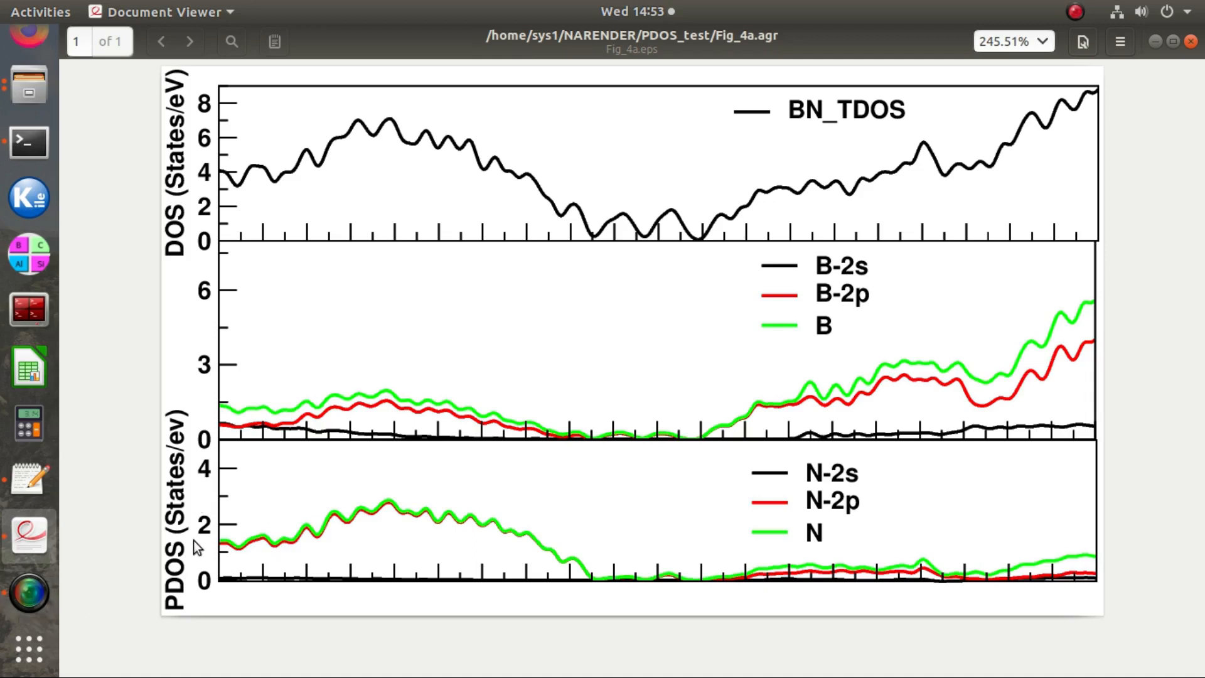
{"action": "mouse_move", "coordinate": [750, 108]}
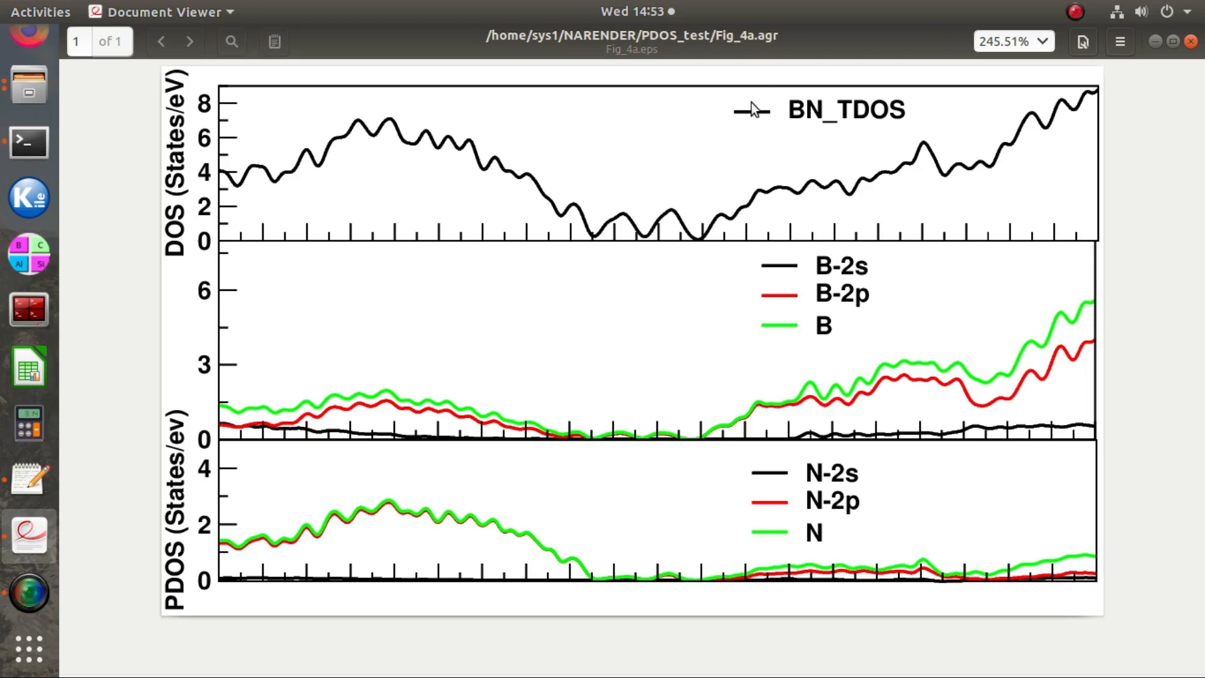
{"action": "mouse_move", "coordinate": [942, 398]}
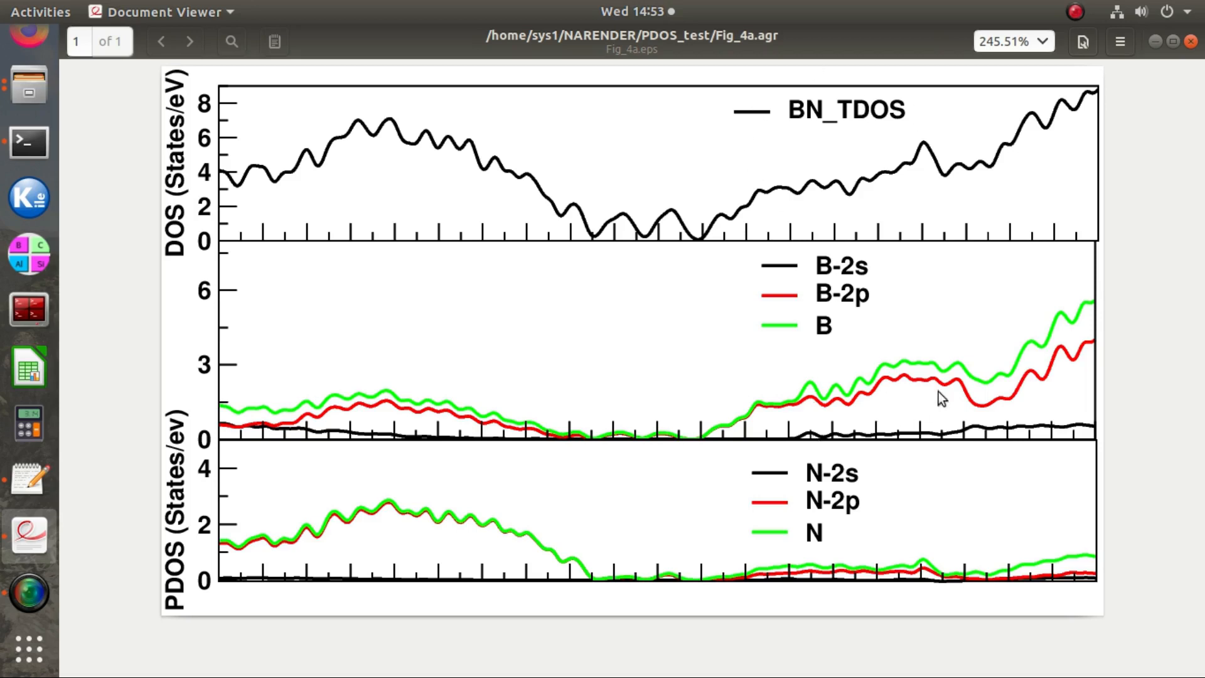
{"action": "mouse_move", "coordinate": [1126, 360]}
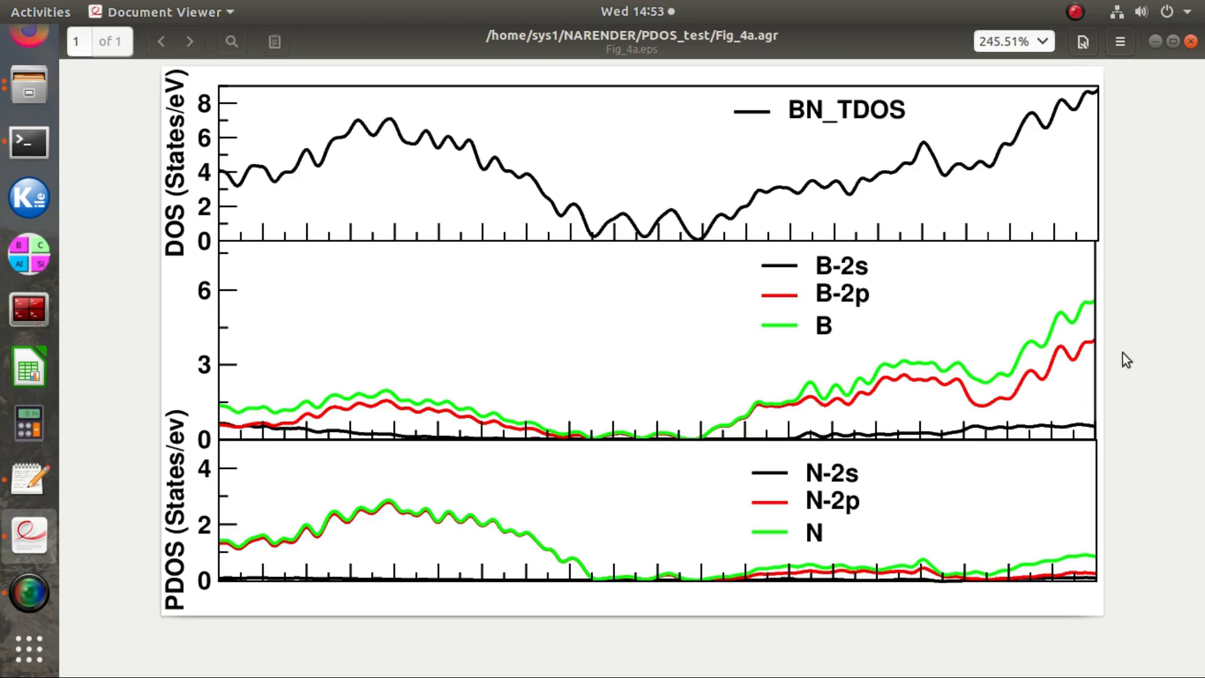
{"action": "mouse_move", "coordinate": [735, 420]}
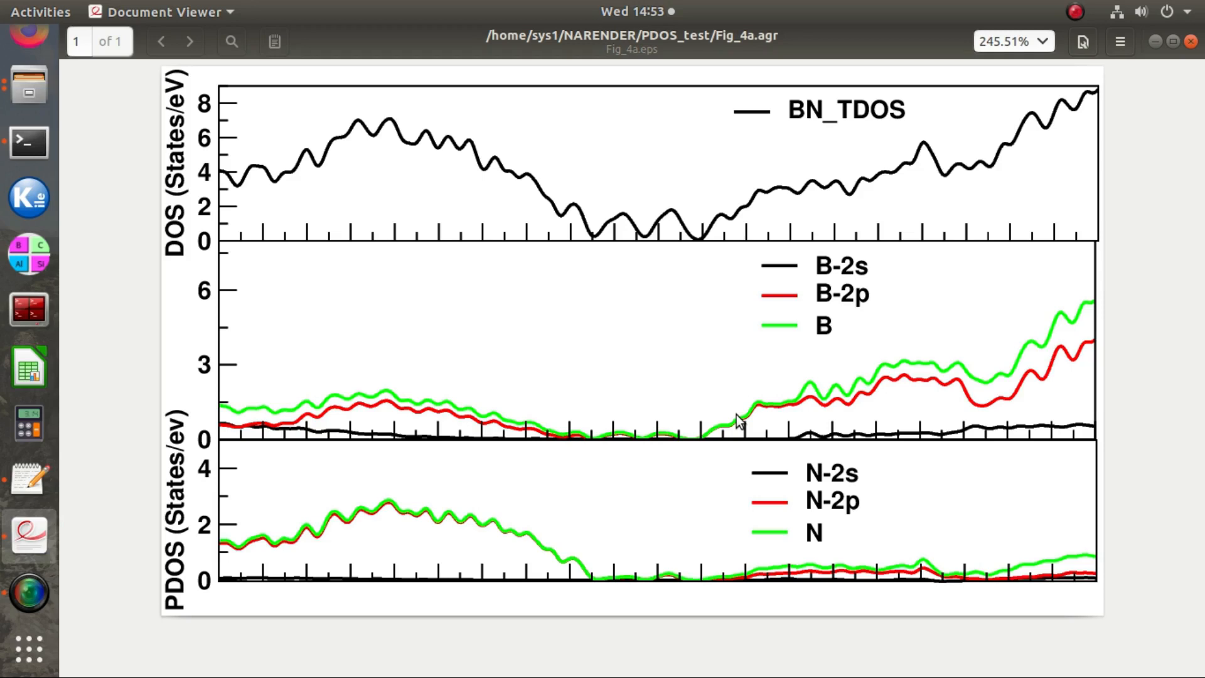
{"action": "mouse_move", "coordinate": [826, 261]}
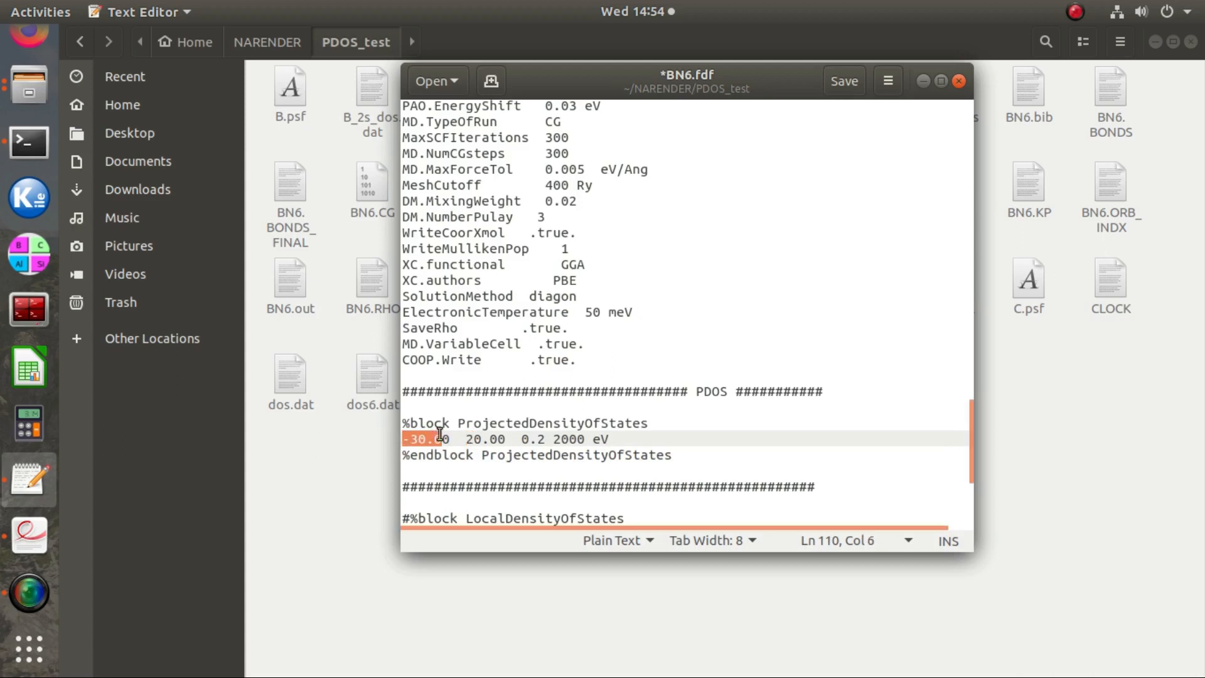
- Inspect the BN6.fdf PDOS energy range, selecting the -30.00 lower bound
{"action": "double_click", "coordinate": [484, 439]}
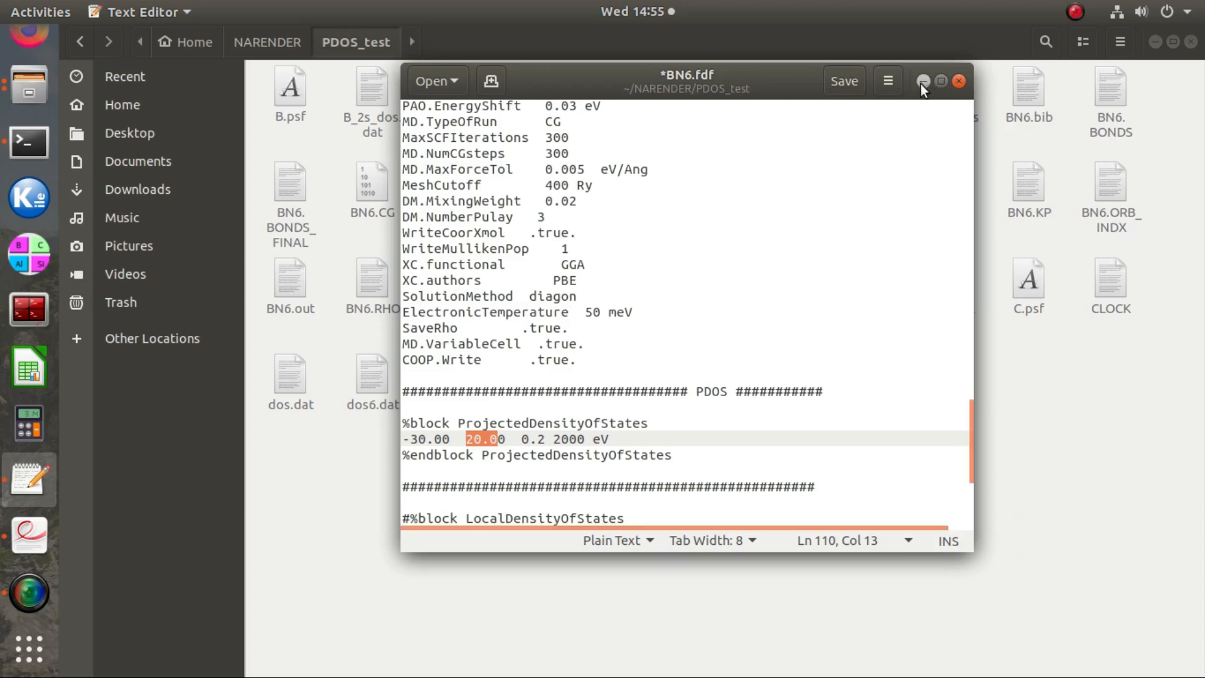
{"action": "mouse_move", "coordinate": [779, 344]}
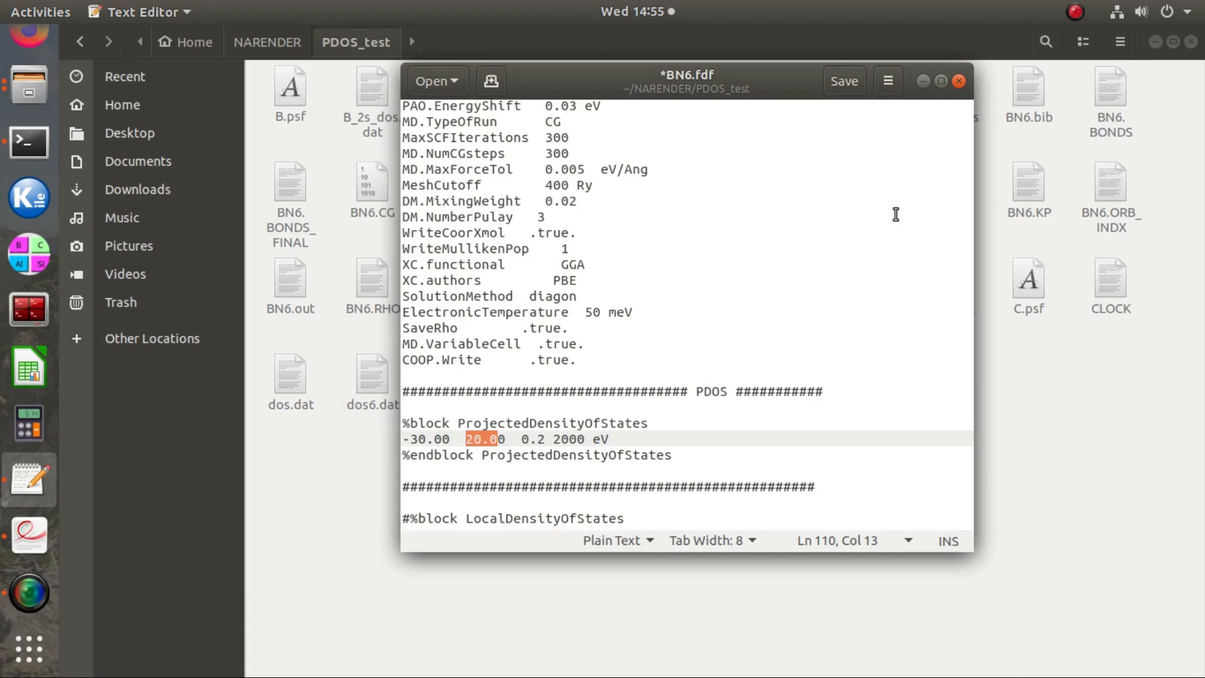
{"action": "mouse_move", "coordinate": [920, 100]}
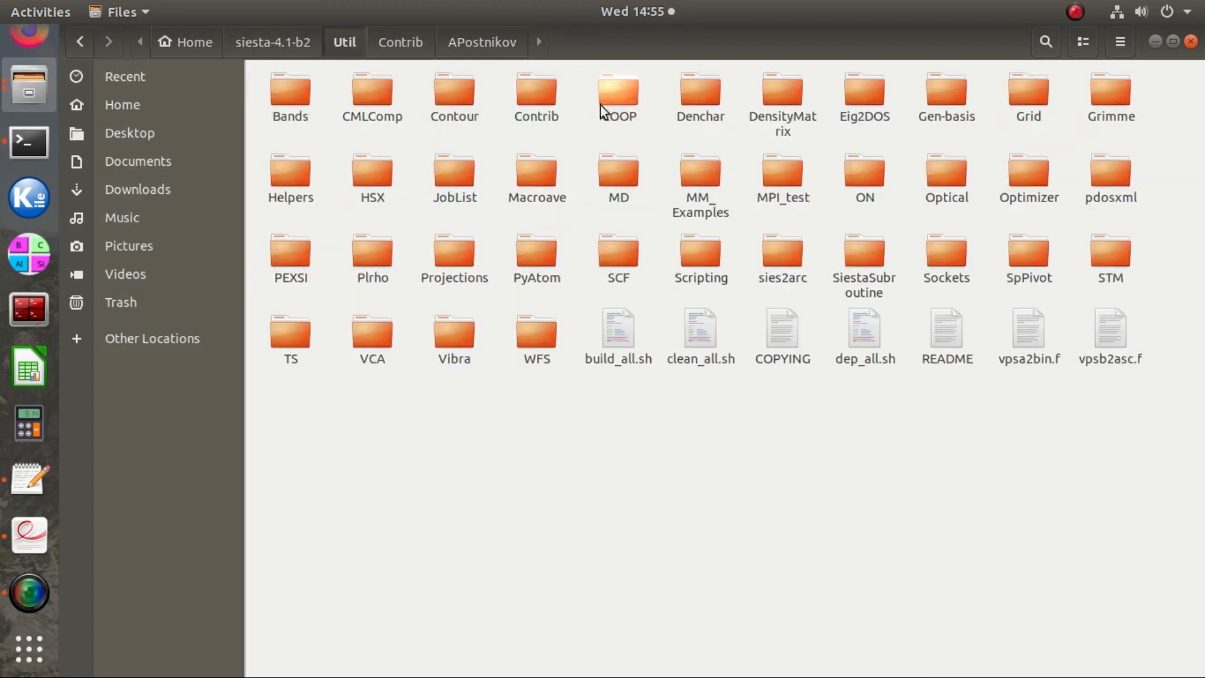
- Open a terminal in siesta-4.1-b2/Util/Contrib/APostnikov
{"action": "left_click", "coordinate": [399, 42]}
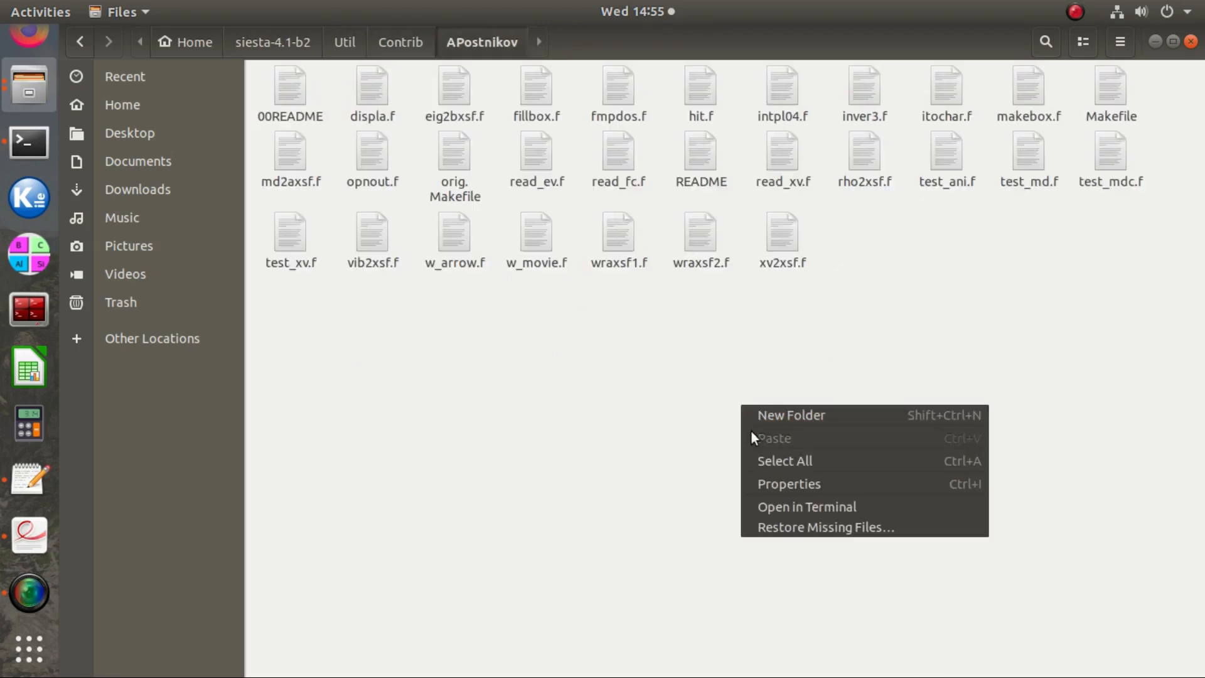
{"action": "left_click", "coordinate": [805, 507]}
{"action": "type", "text": "mak"}
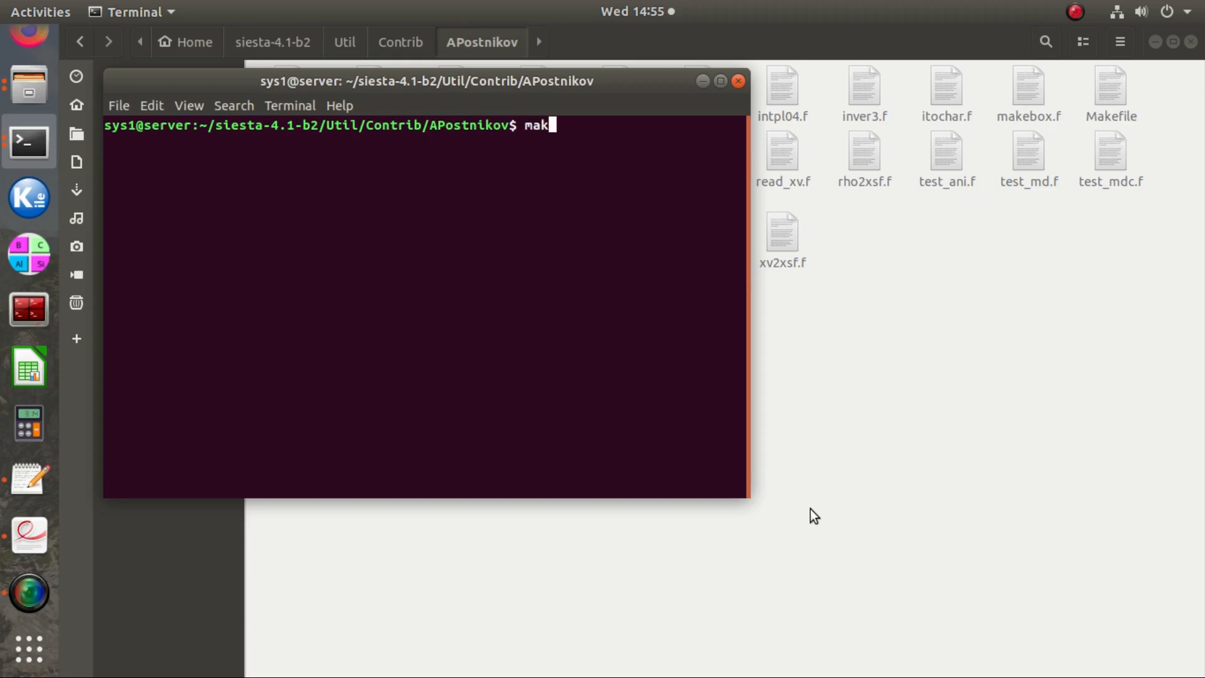
- Build the APostnikov utilities with make and copy fmpdos to /usr/local/bin
{"action": "key", "text": "Return"}
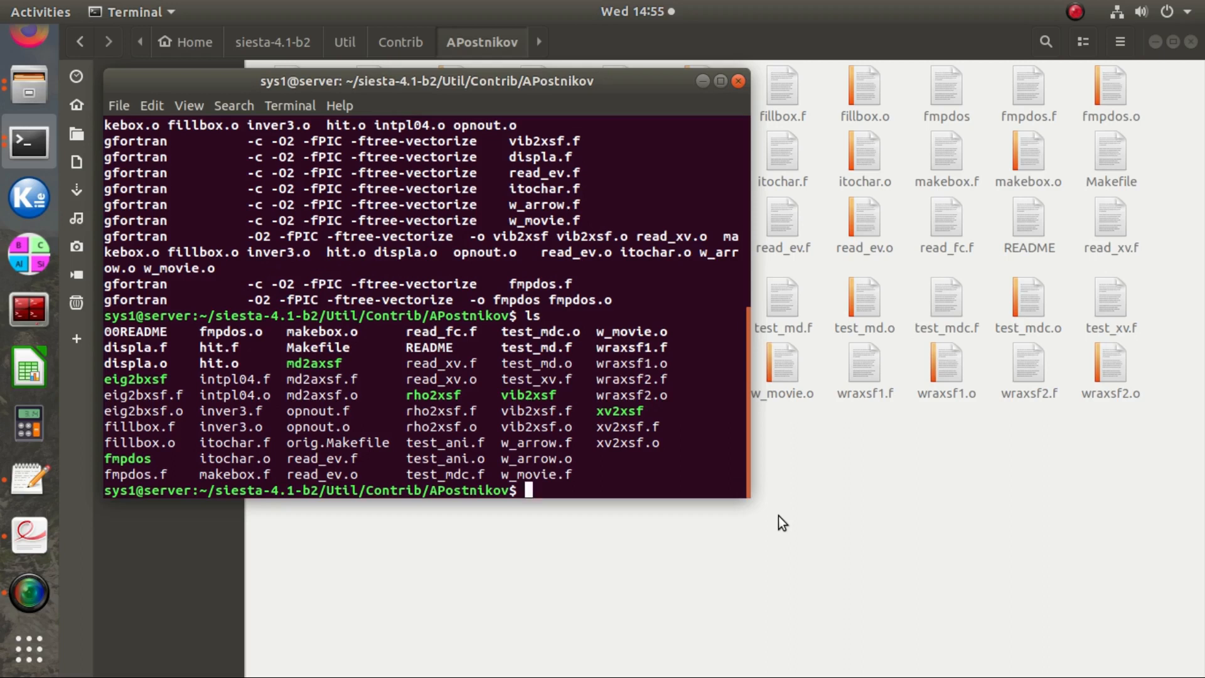
{"action": "type", "text": "sudo cp fm,p"}
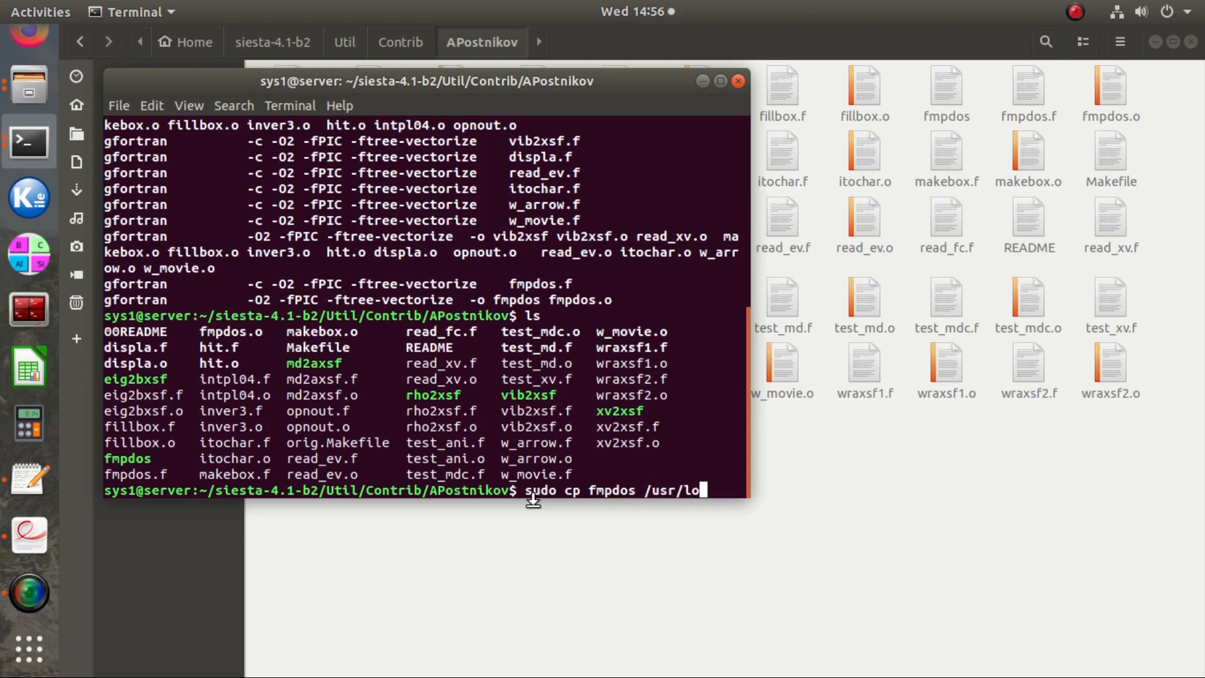
{"action": "key", "text": "Return"}
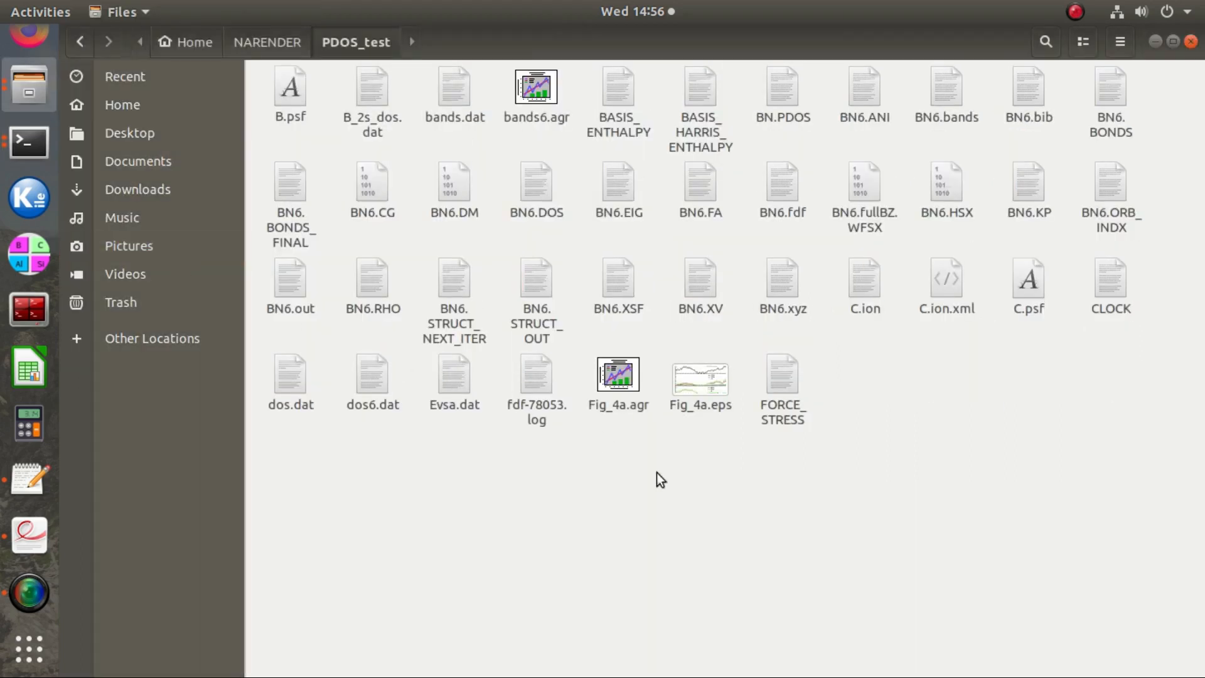
{"action": "mouse_move", "coordinate": [745, 466]}
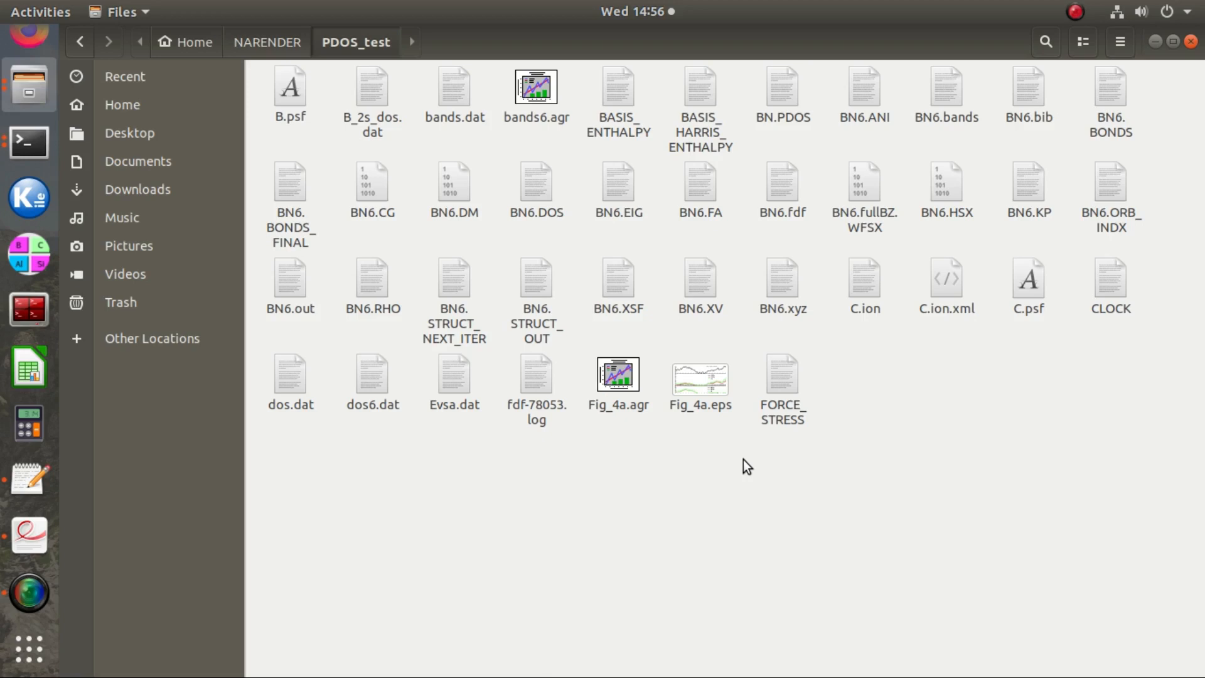
- Open a terminal from the NARENDER/PDOS_test folder
{"action": "left_click", "coordinate": [781, 86]}
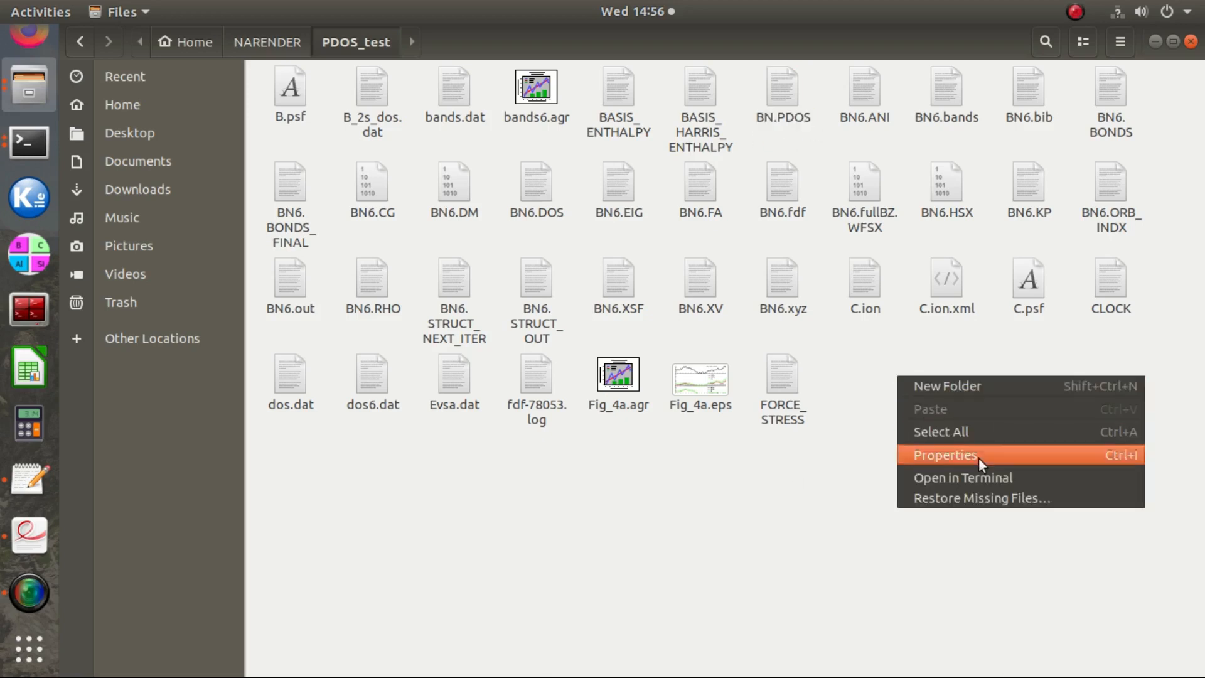
{"action": "left_click", "coordinate": [962, 477]}
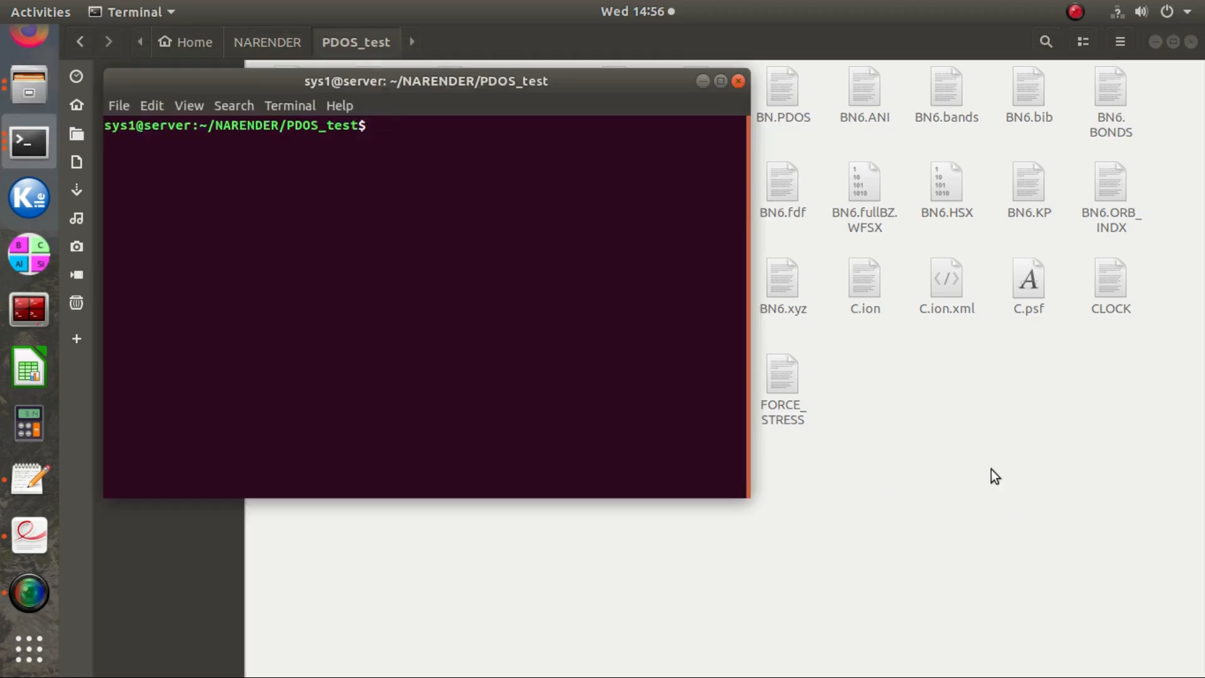
- Run fmpdos on BN.PDOS, naming output B_2s_dos.dat and confirming overwrite
{"action": "type", "text": "f"}
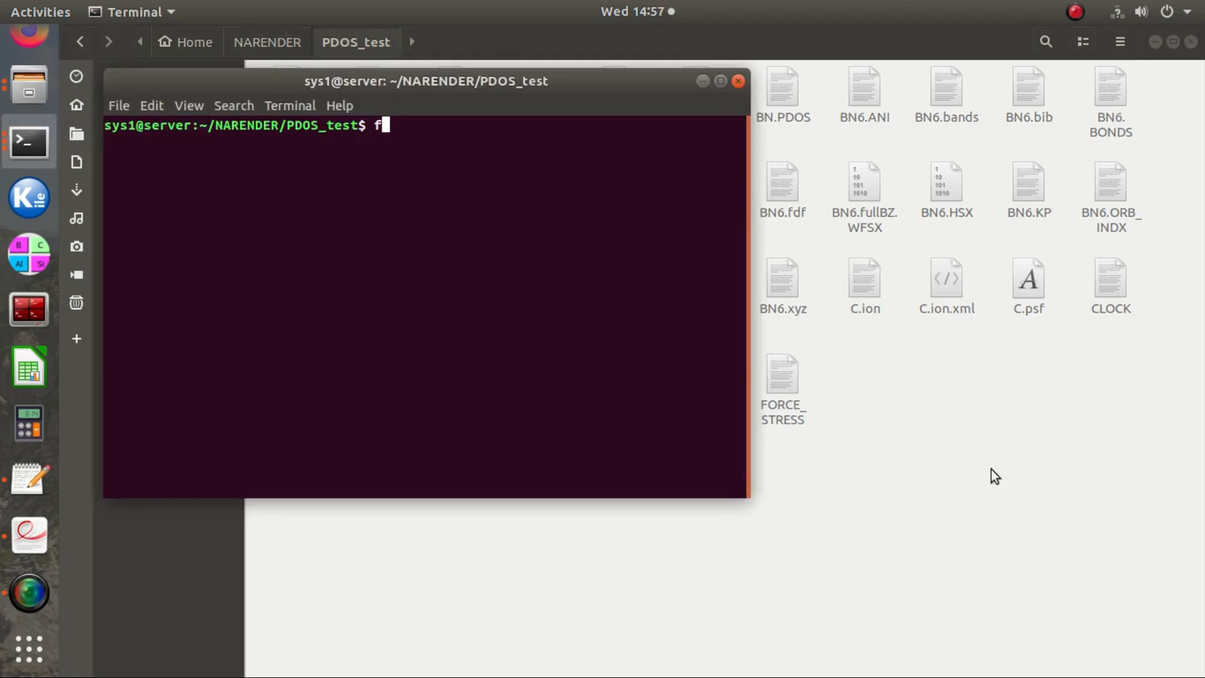
{"action": "type", "text": "mpdos"}
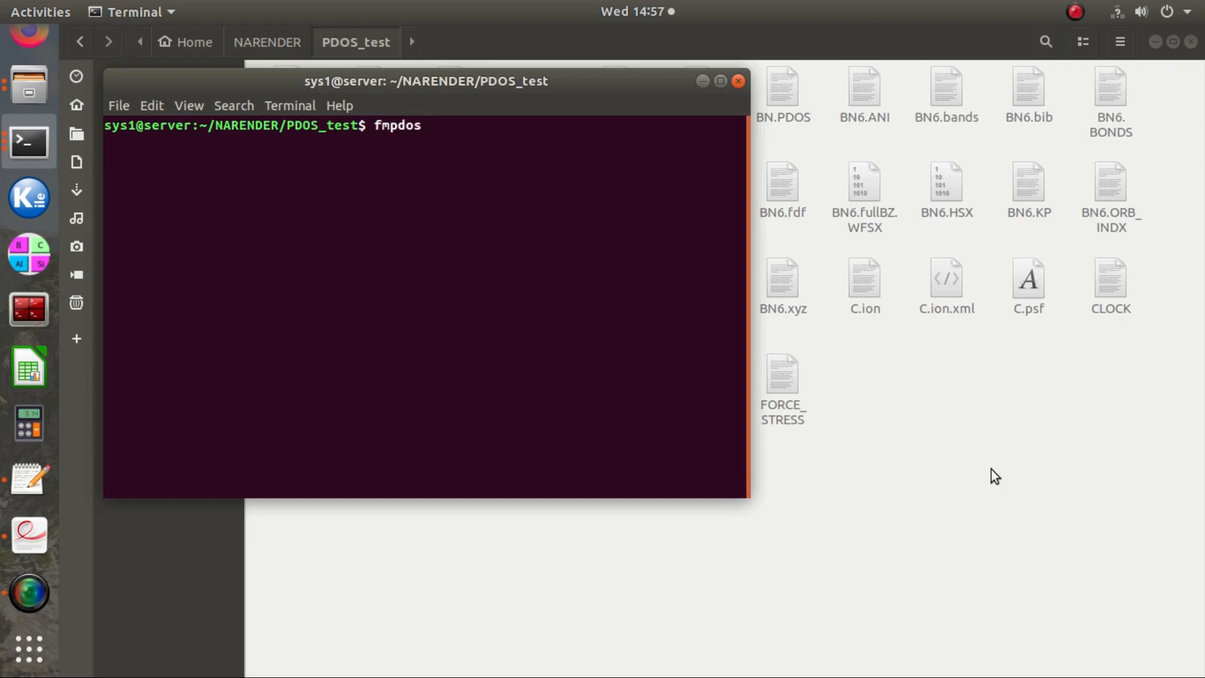
{"action": "key", "text": "Return"}
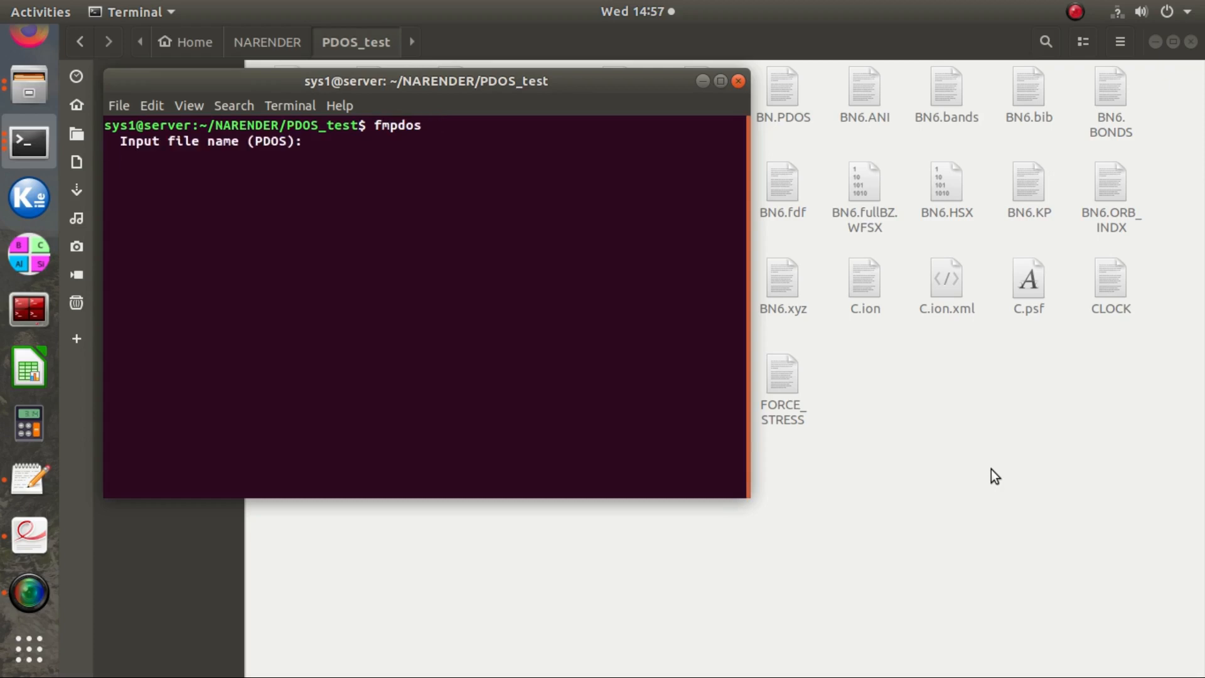
{"action": "type", "text": "BN.P"}
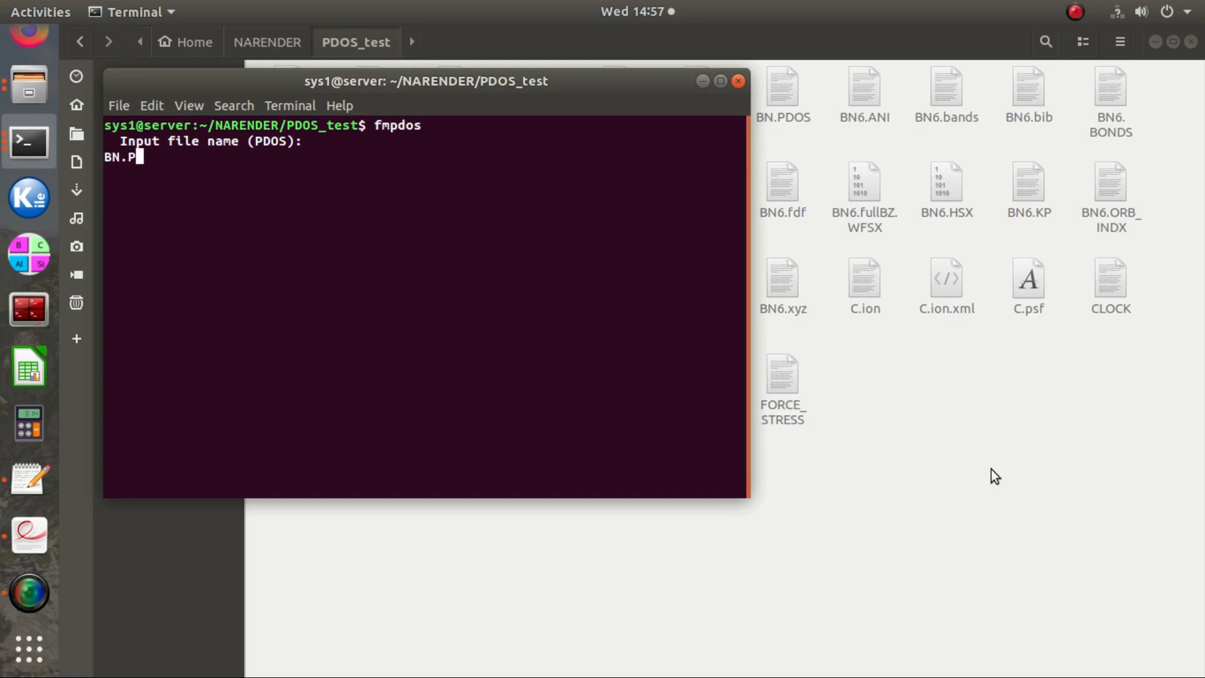
{"action": "key", "text": "Return"}
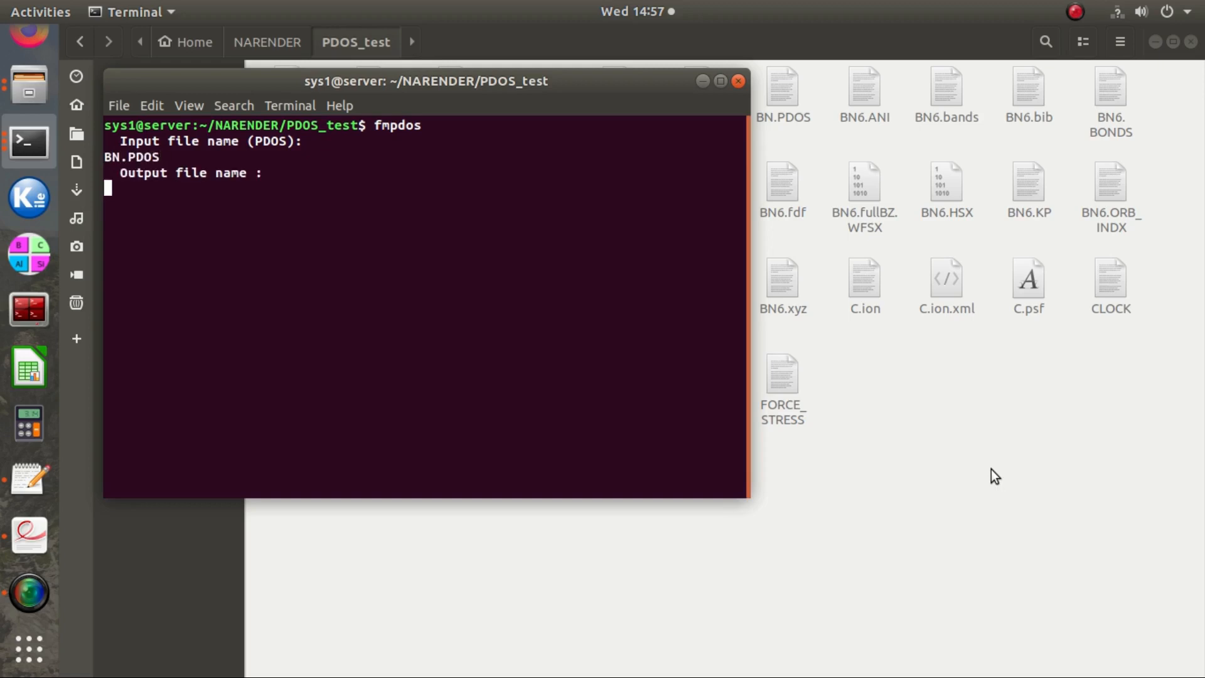
{"action": "type", "text": "B_2"}
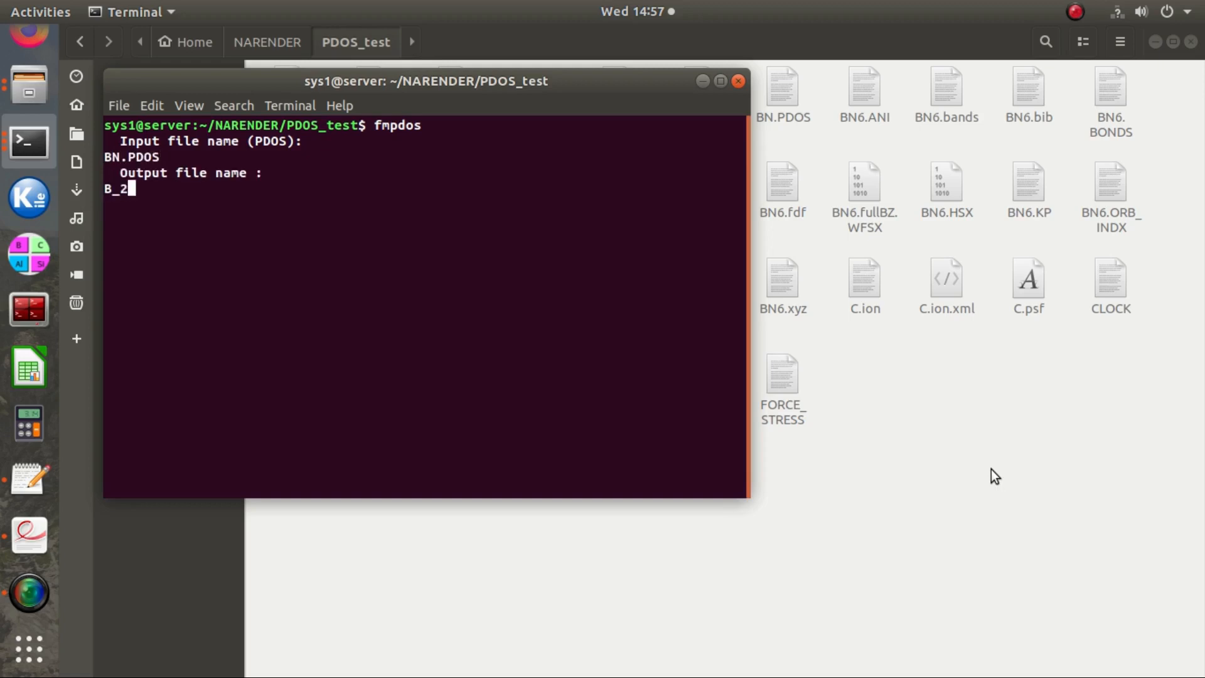
{"action": "type", "text": "s_dos.dat"}
{"action": "type", "text": "y"}
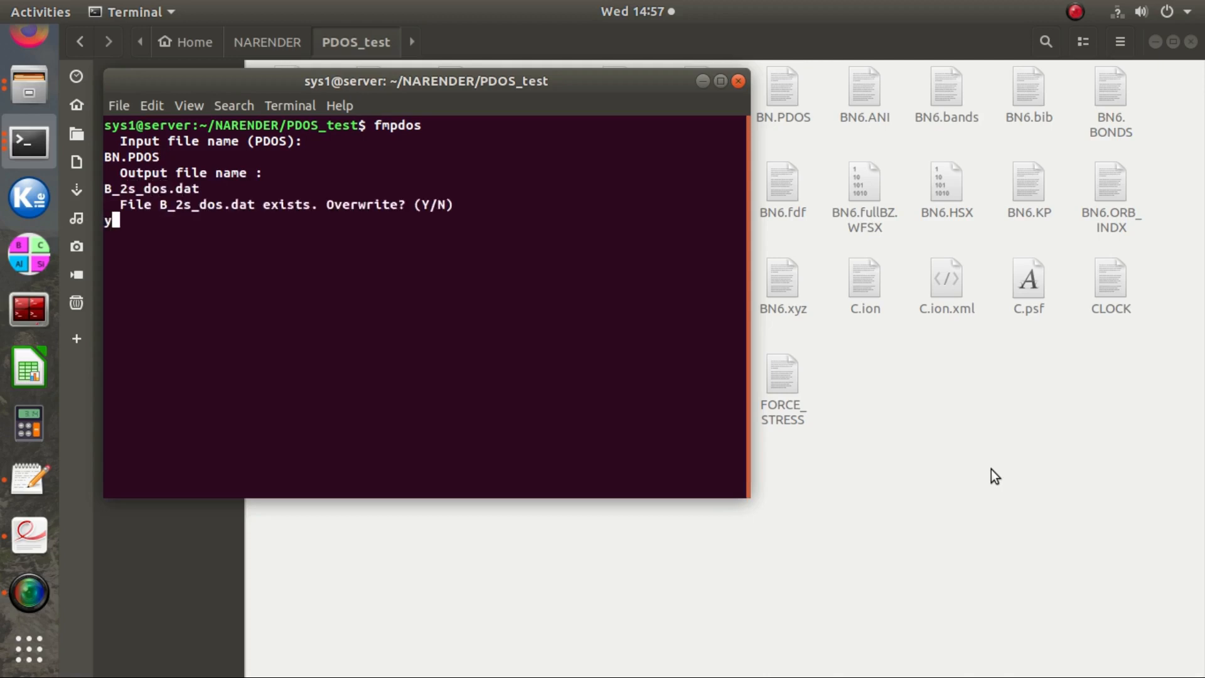
{"action": "key", "text": "Return"}
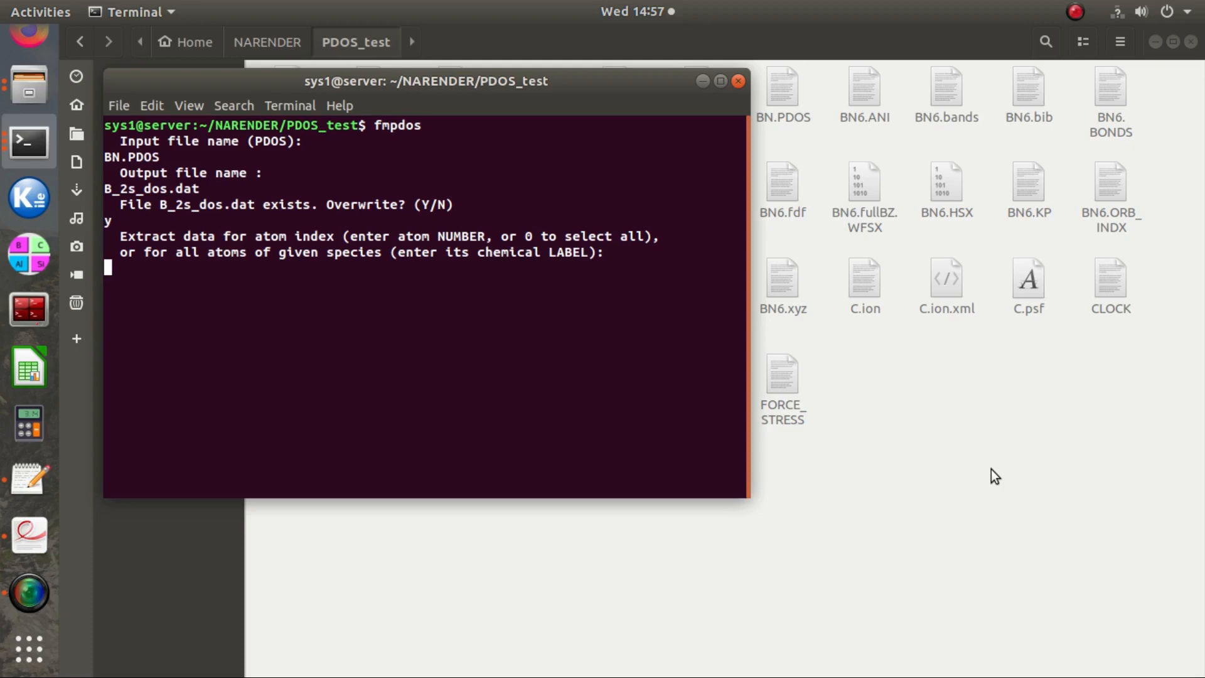
- Enter species B, l = 0 and m = 9 to finish the extraction
{"action": "type", "text": "B"}
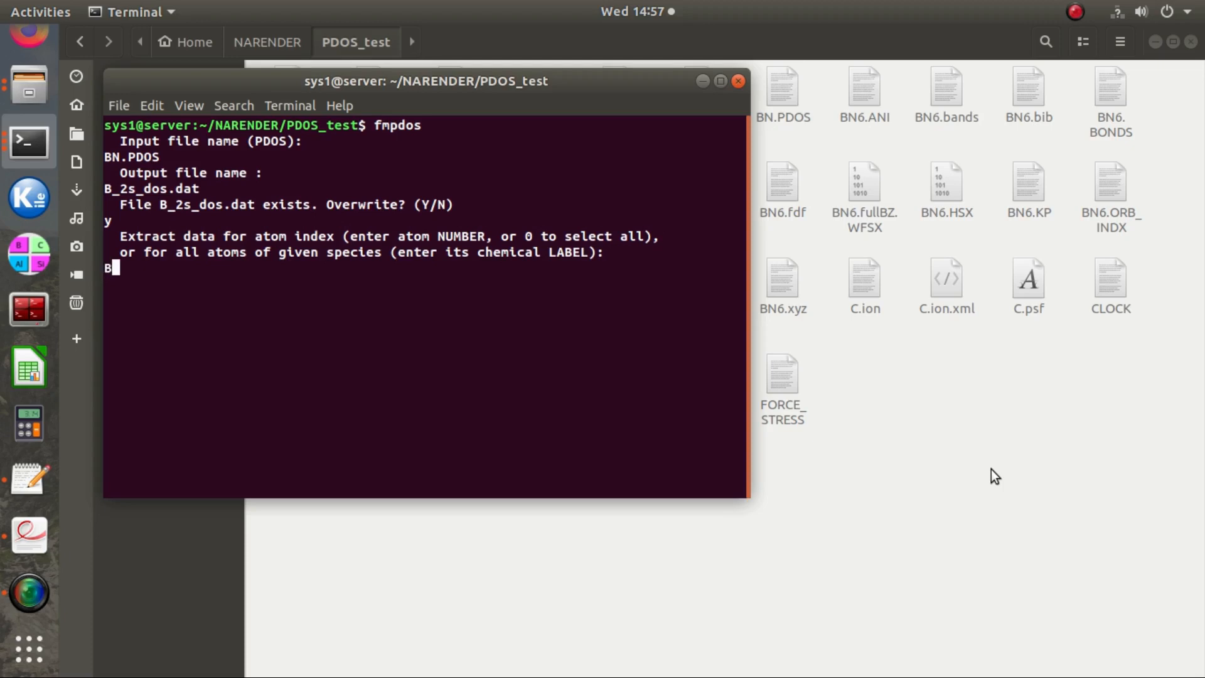
{"action": "key", "text": "Return"}
{"action": "type", "text": "2"}
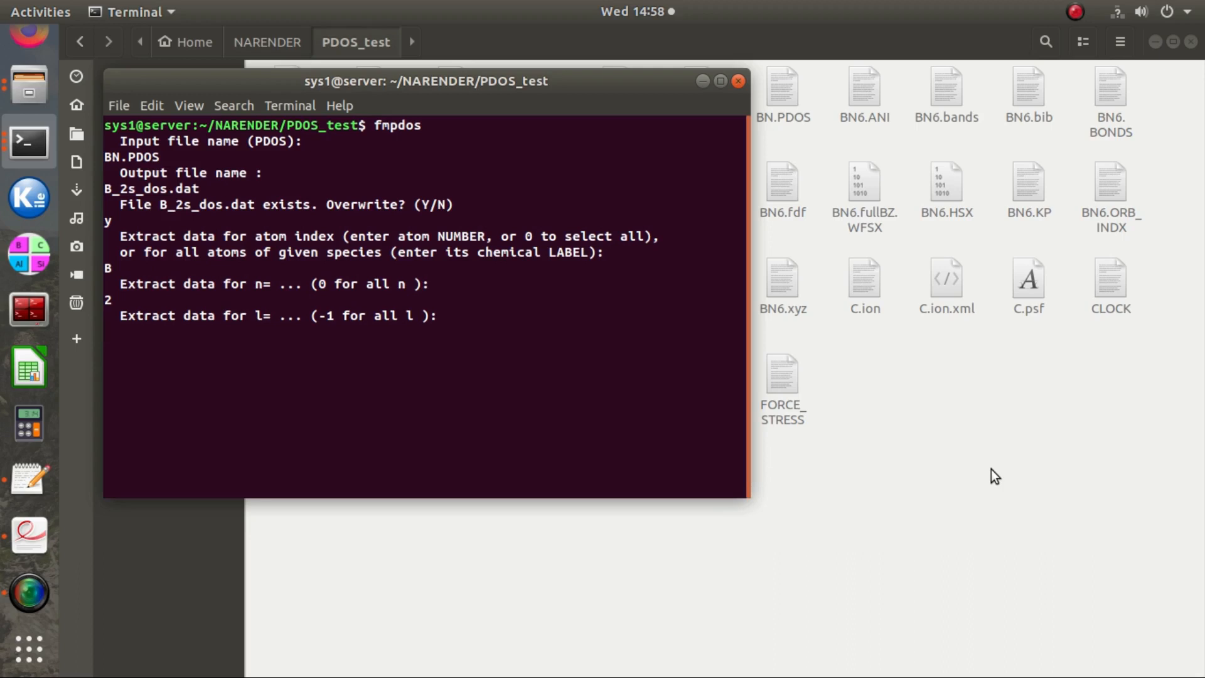
{"action": "type", "text": "0"}
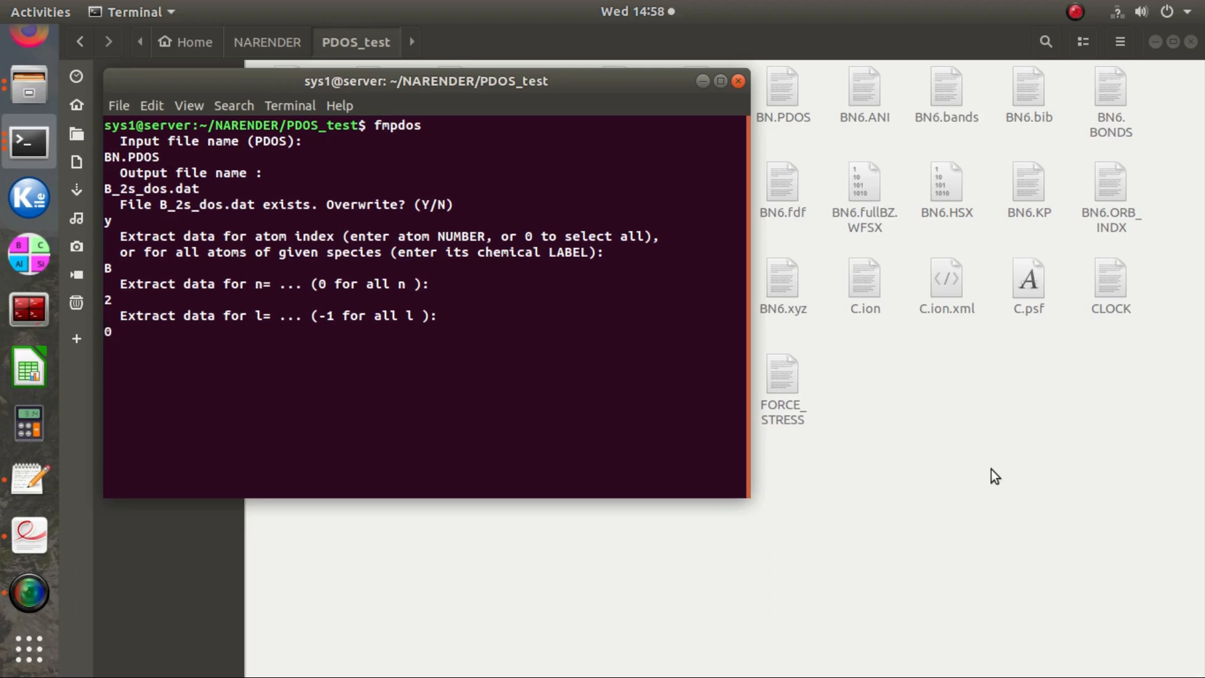
{"action": "key", "text": "Return"}
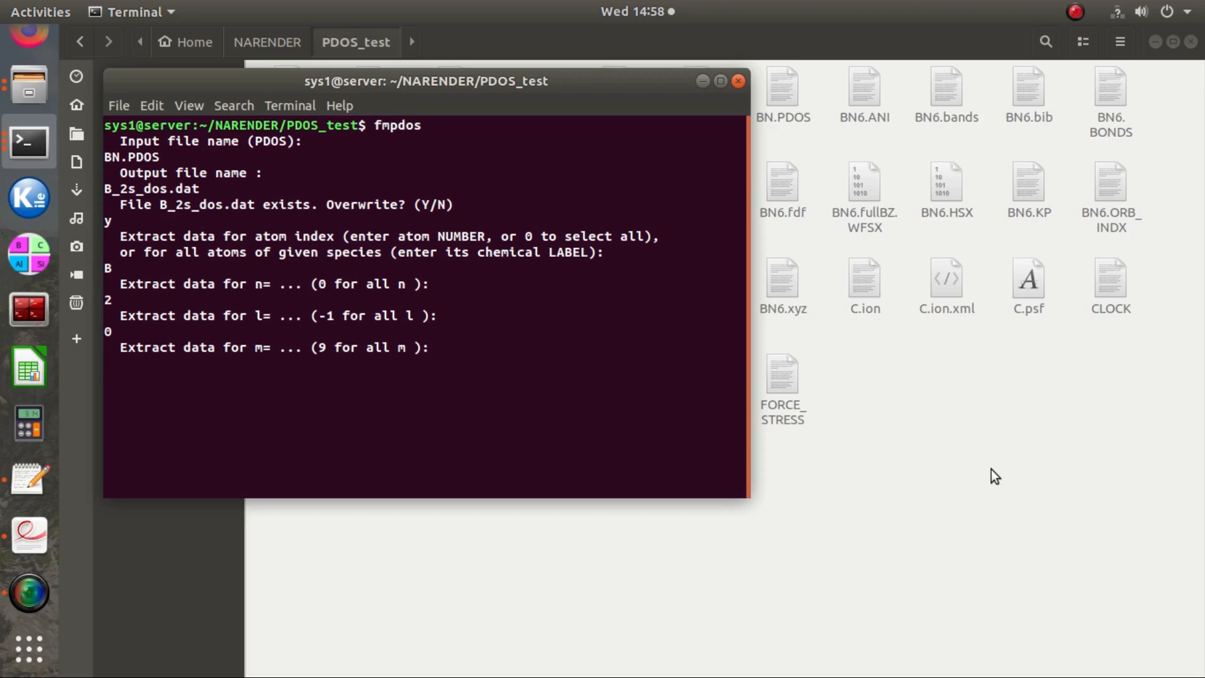
{"action": "type", "text": "9"}
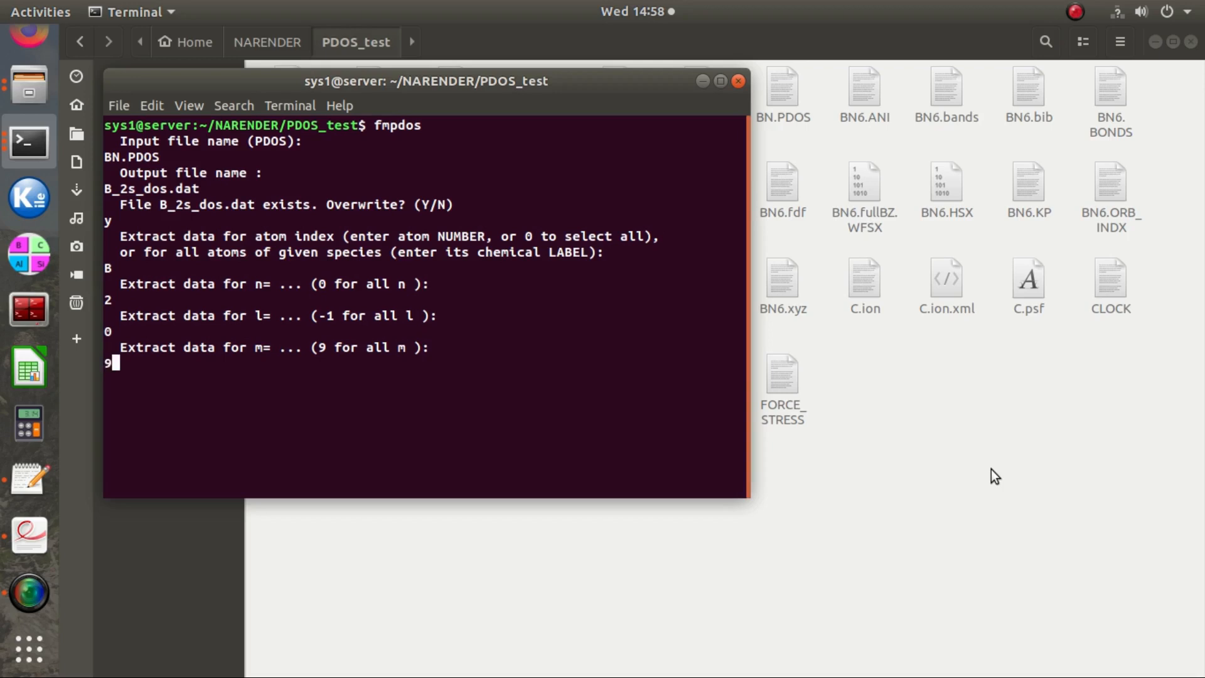
{"action": "key", "text": "Return"}
{"action": "type", "text": "B_2p"}
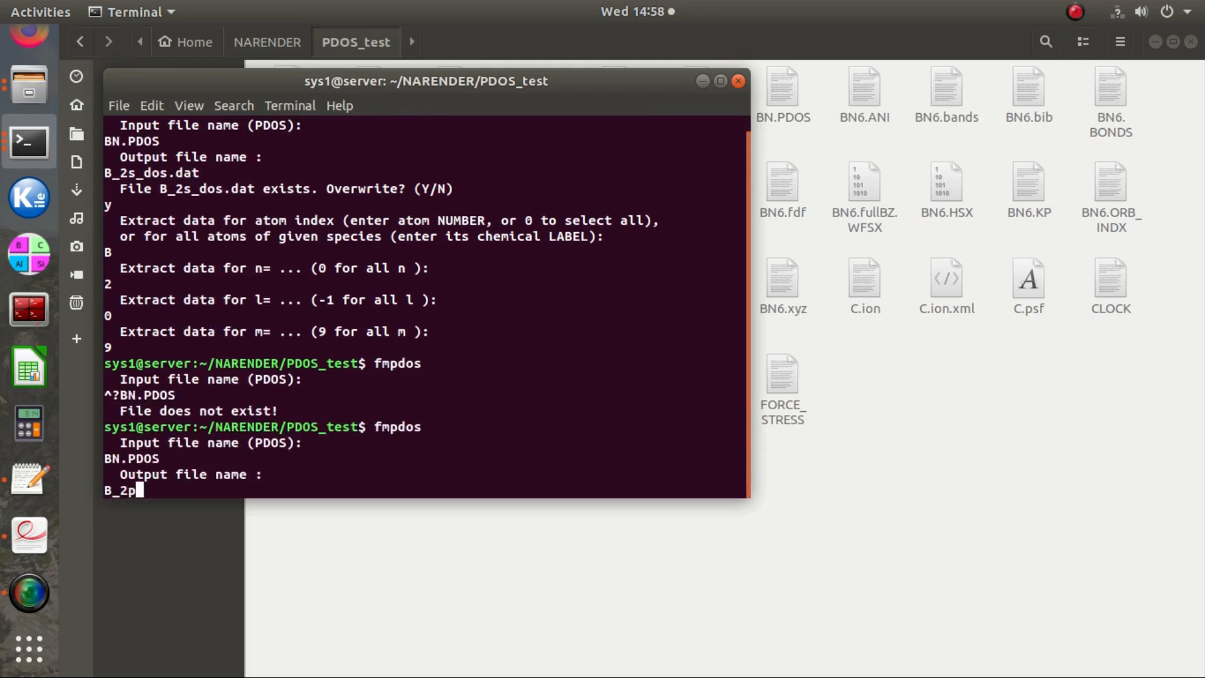
- Extract B_2p_dos.dat, N_2p_dos.dat and N_2s_dos.dat with fmpdos, then launch xmgrace
{"action": "type", "text": "_dos.dat"}
{"action": "key", "text": "Return"}
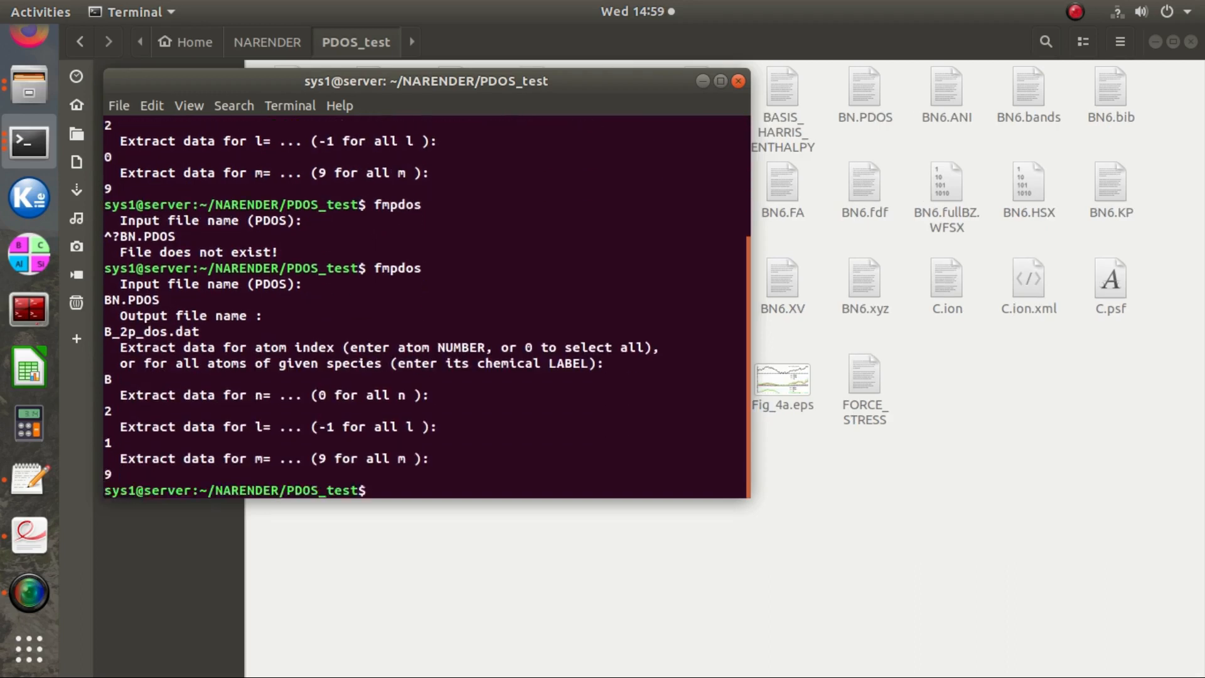
{"action": "type", "text": "N_2p_dos.dat"}
{"action": "type", "text": "fmpdos"}
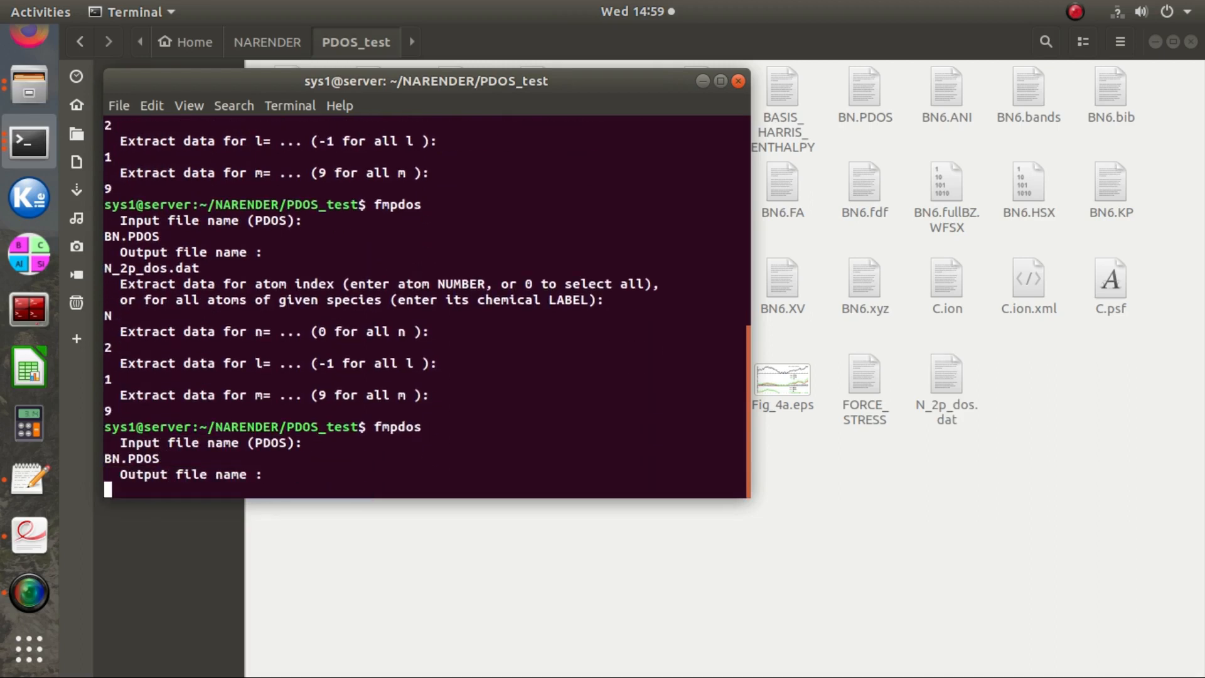
{"action": "type", "text": "N_2s_d"}
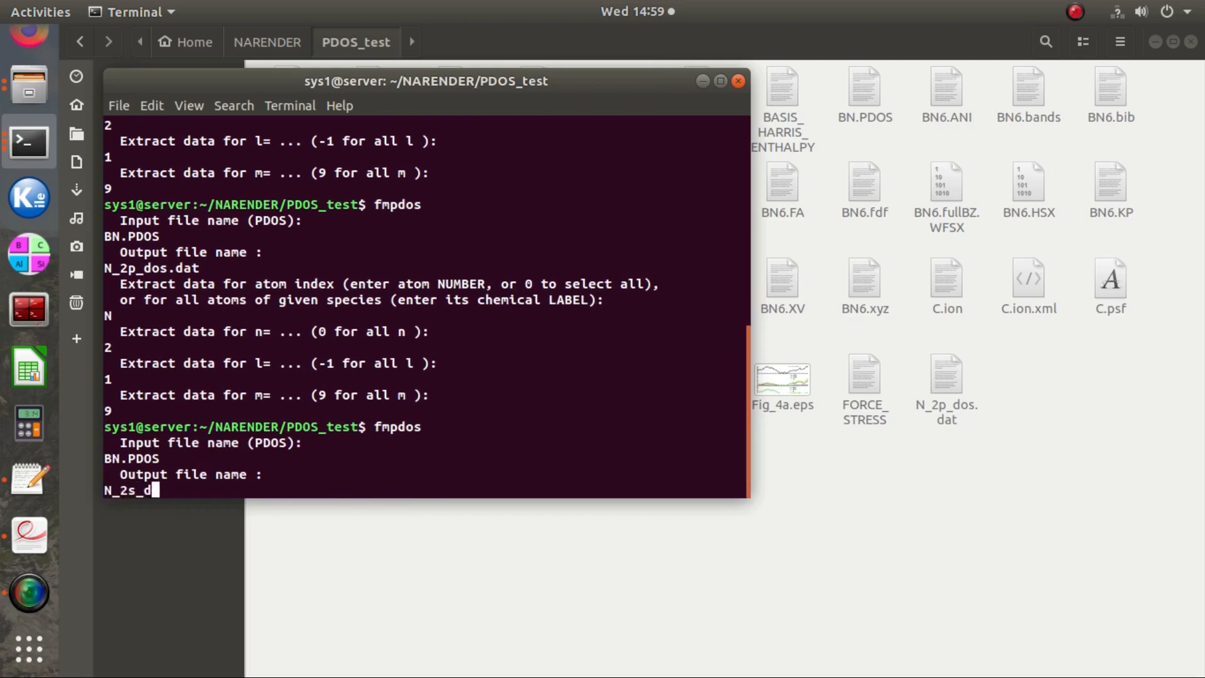
{"action": "key", "text": "Return"}
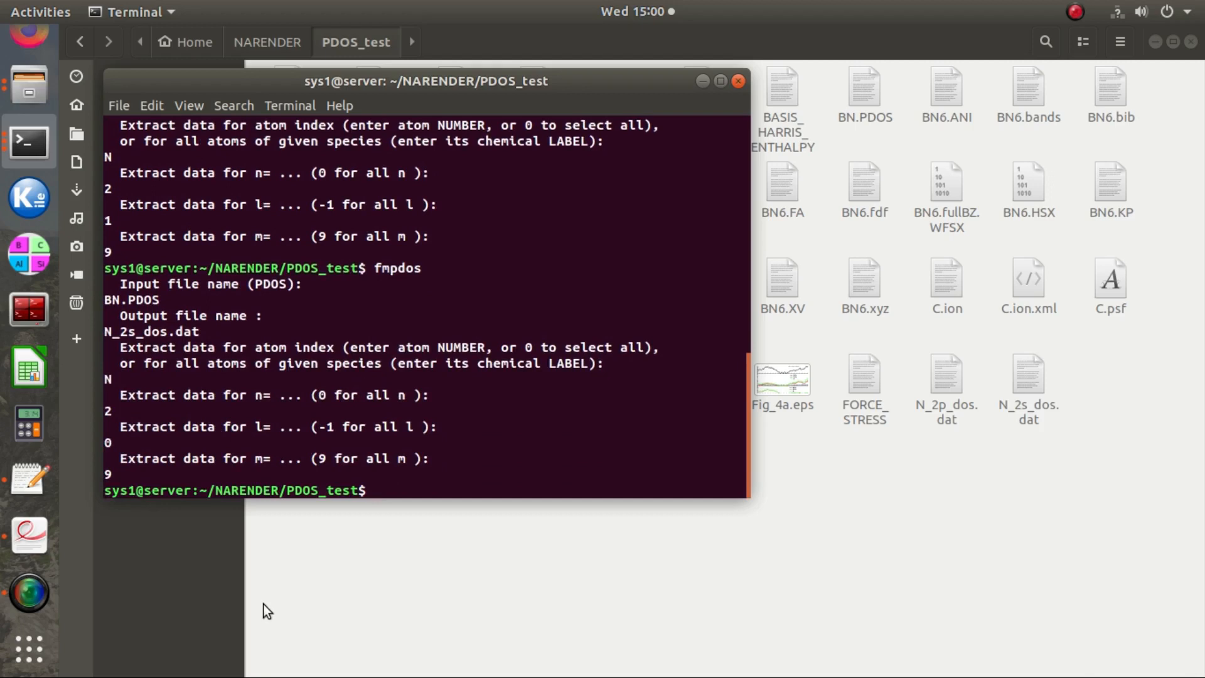
{"action": "type", "text": "xmgr"}
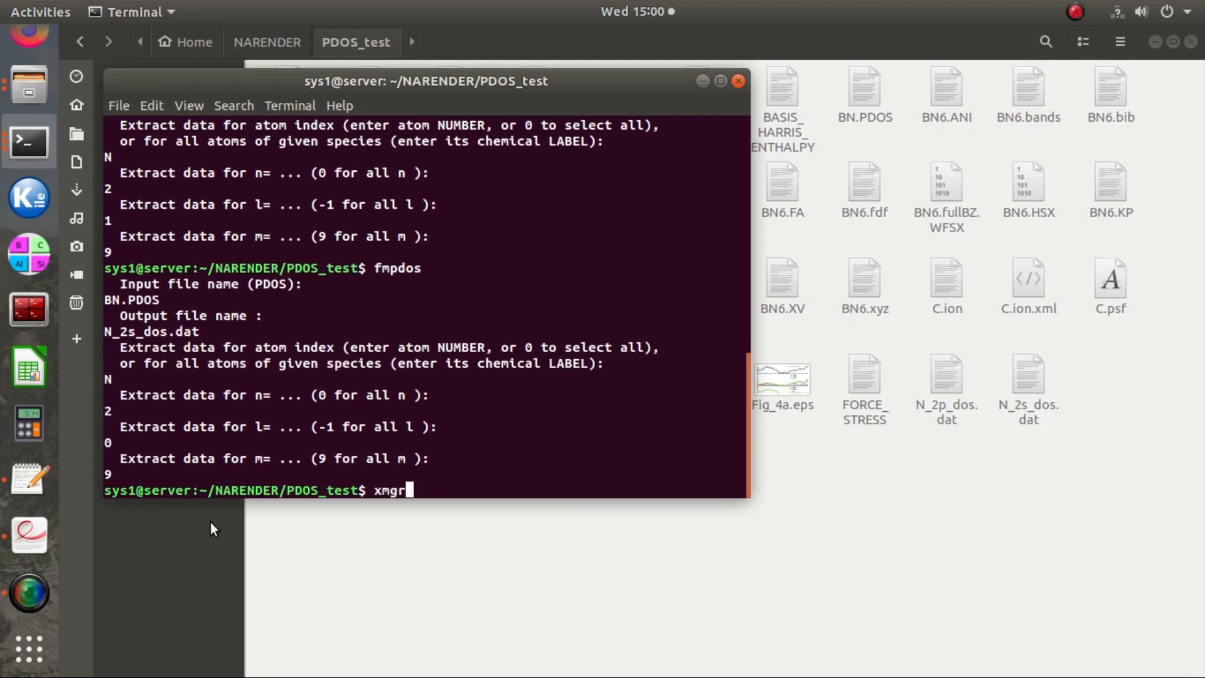
{"action": "key", "text": "Return"}
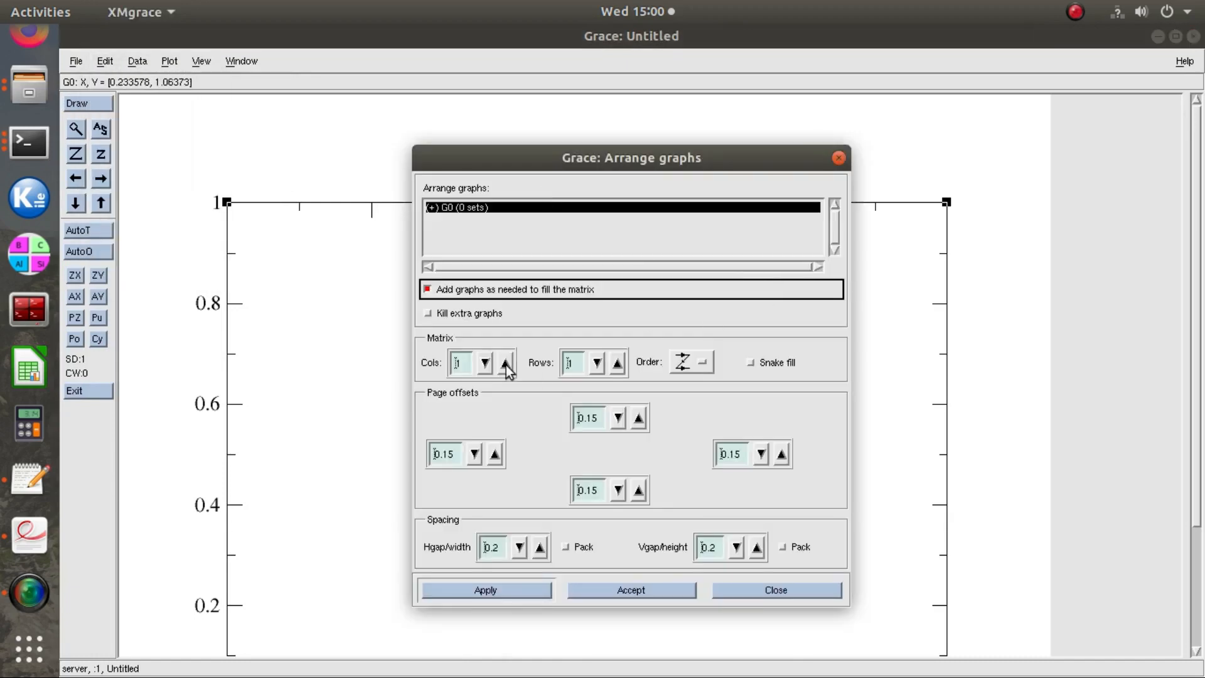
- Apply a 1-column, 2-row graph arrangement giving stacked graphs G0 and G1
{"action": "left_click", "coordinate": [486, 589]}
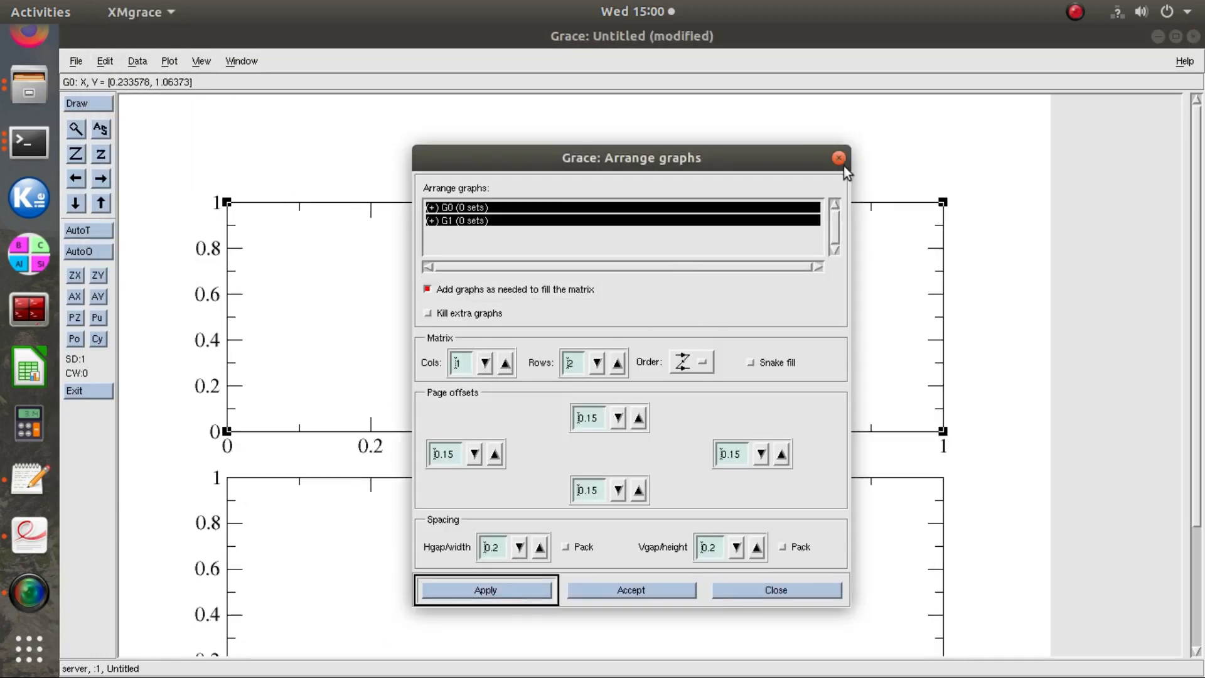